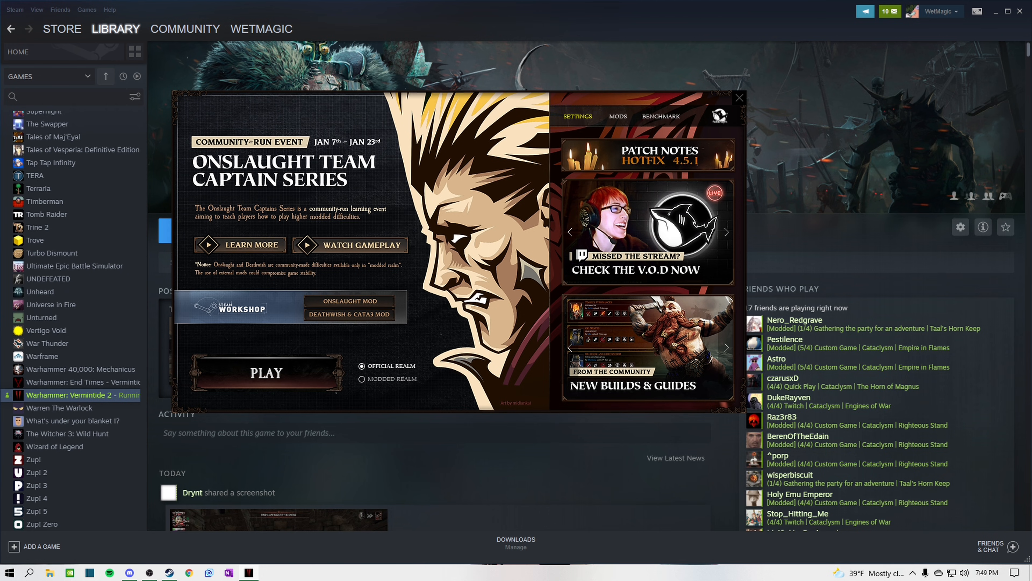
Set Worker Threads to 14 in the launcher settings and accept the change
left_click(577, 116)
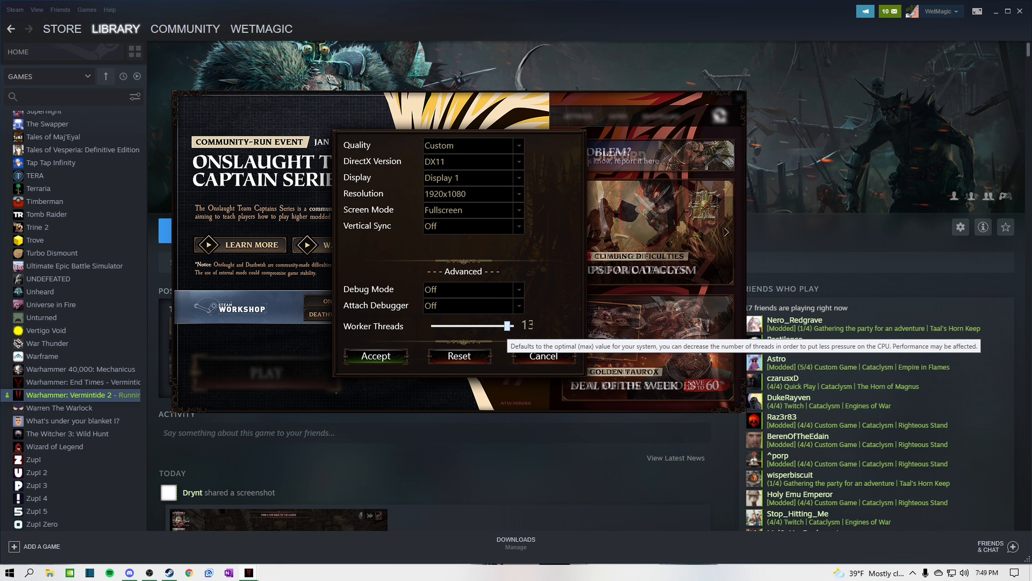
left_click_drag(508, 326, 517, 325)
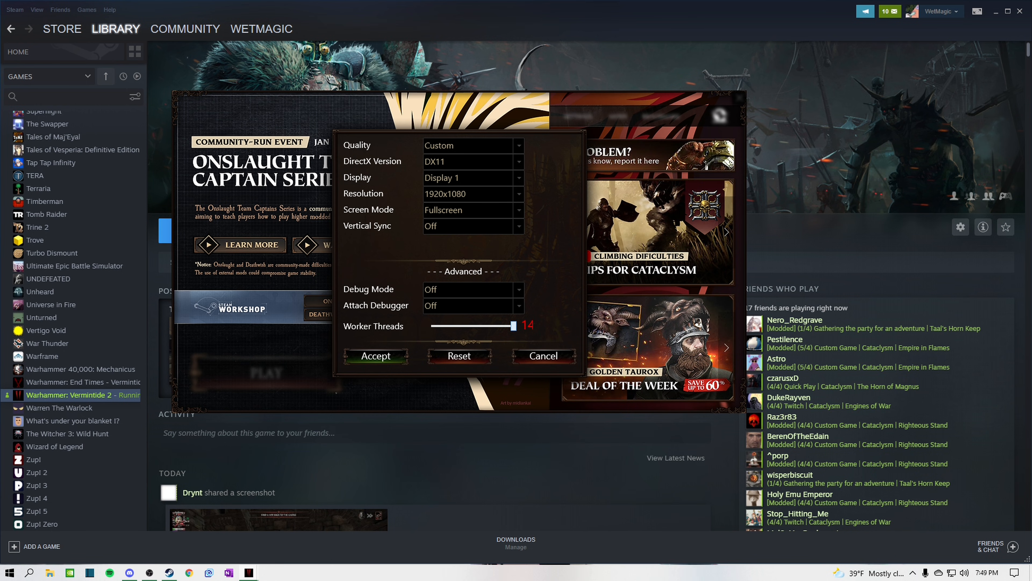
mouse_move(501, 325)
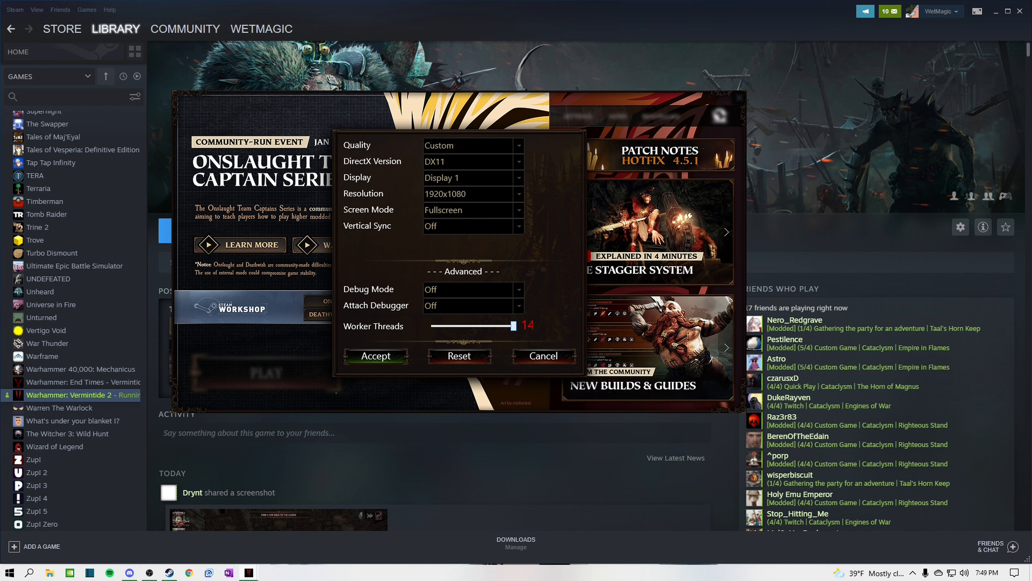
left_click_drag(516, 326, 507, 326)
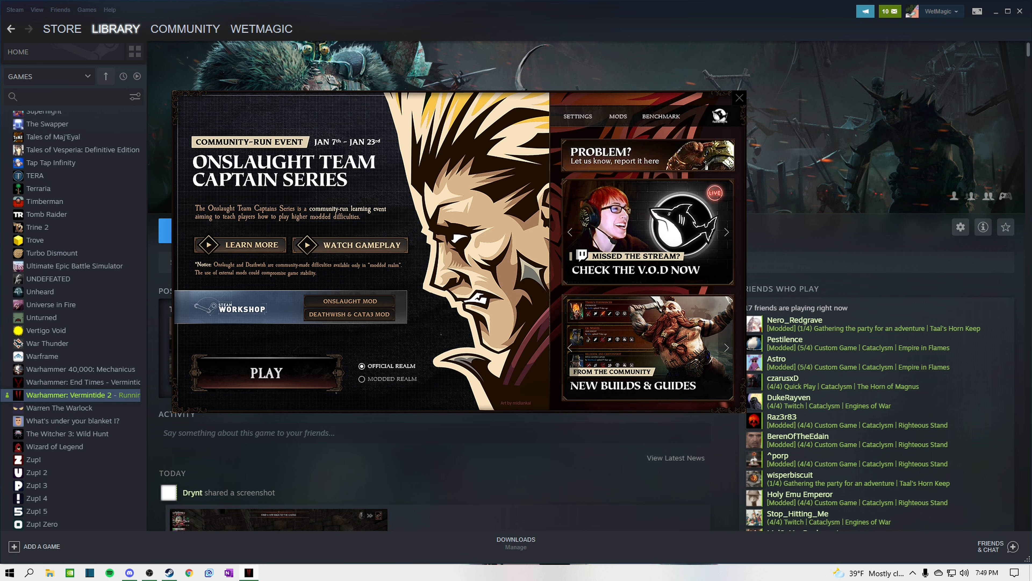
Launch the game into the keep, pause it and bring up the options screen
left_click(266, 372)
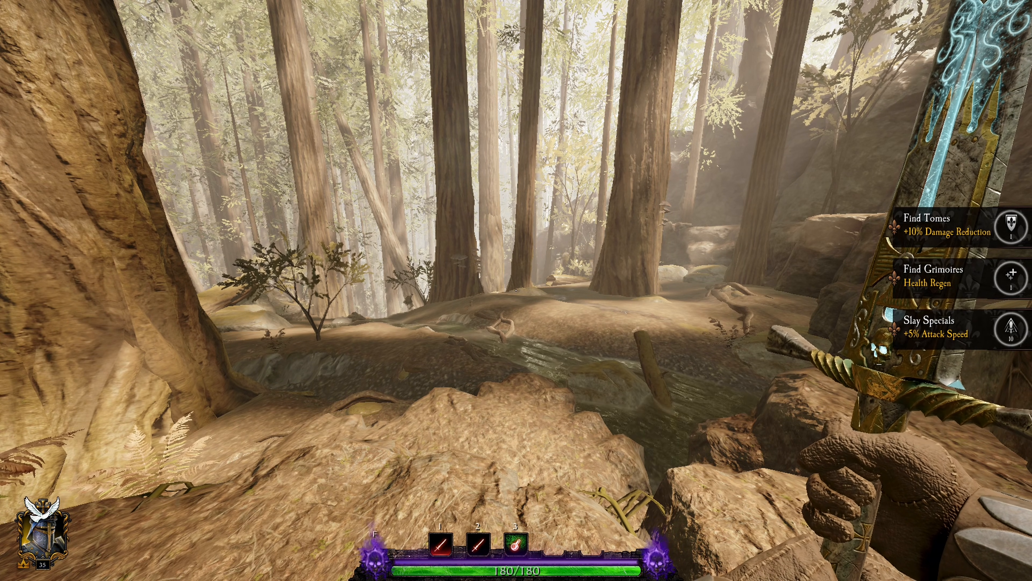
key("Escape")
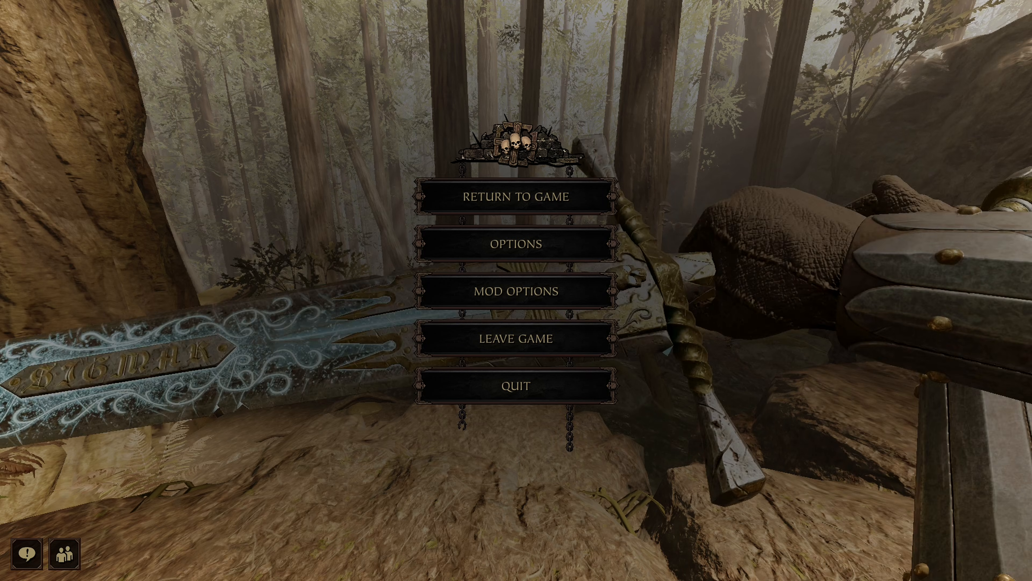
left_click(515, 243)
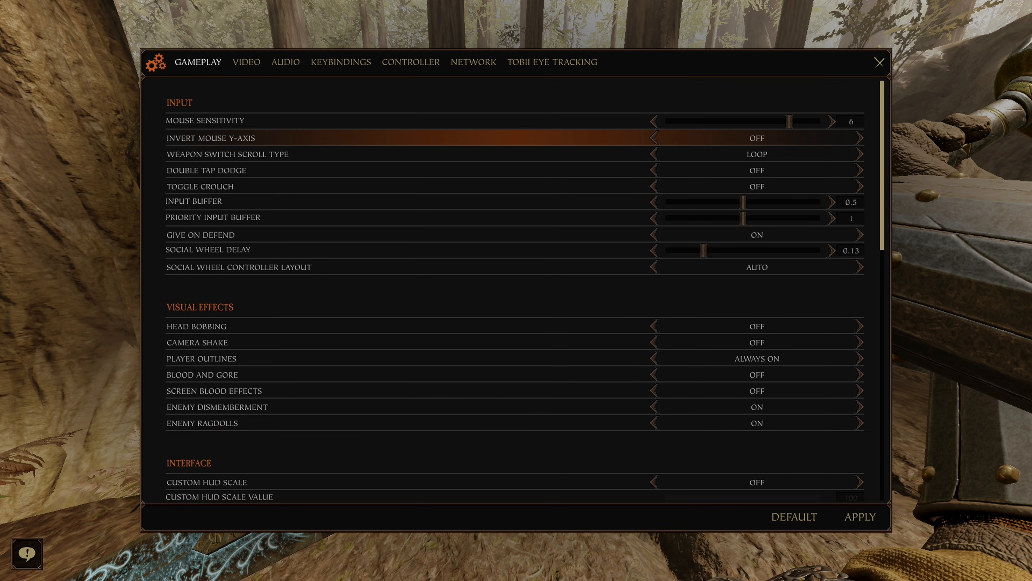
Switch the options window to the Video settings
left_click(247, 62)
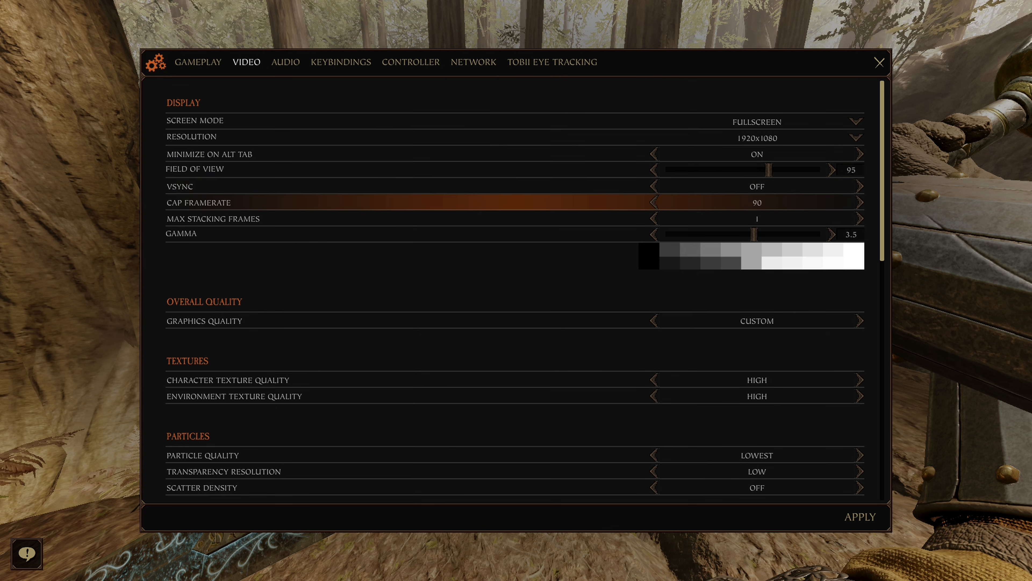
mouse_move(857, 202)
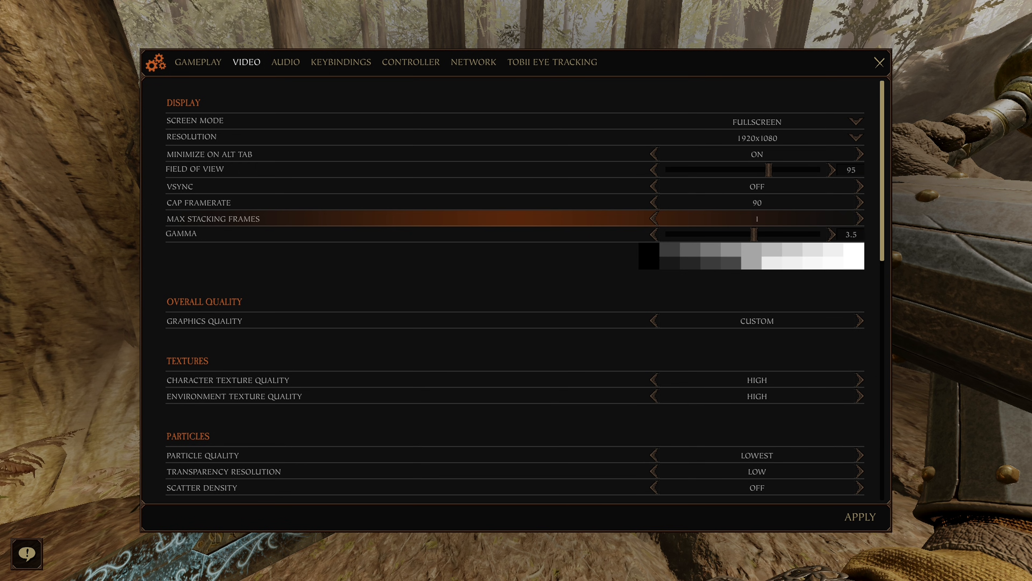
scroll("down", 3)
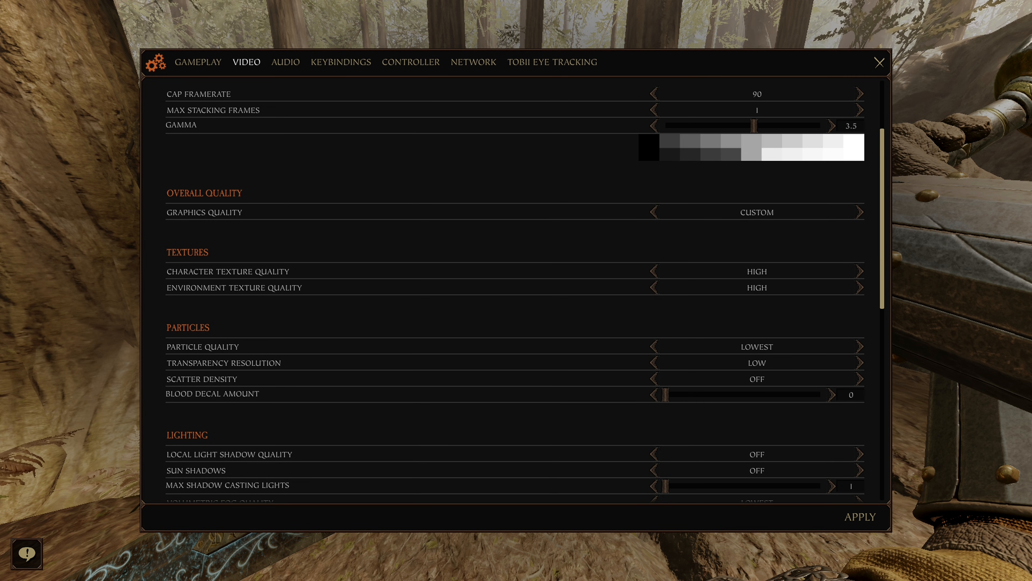
Set Particle Quality to Medium and Scatter Density to 50%
scroll("down", 3)
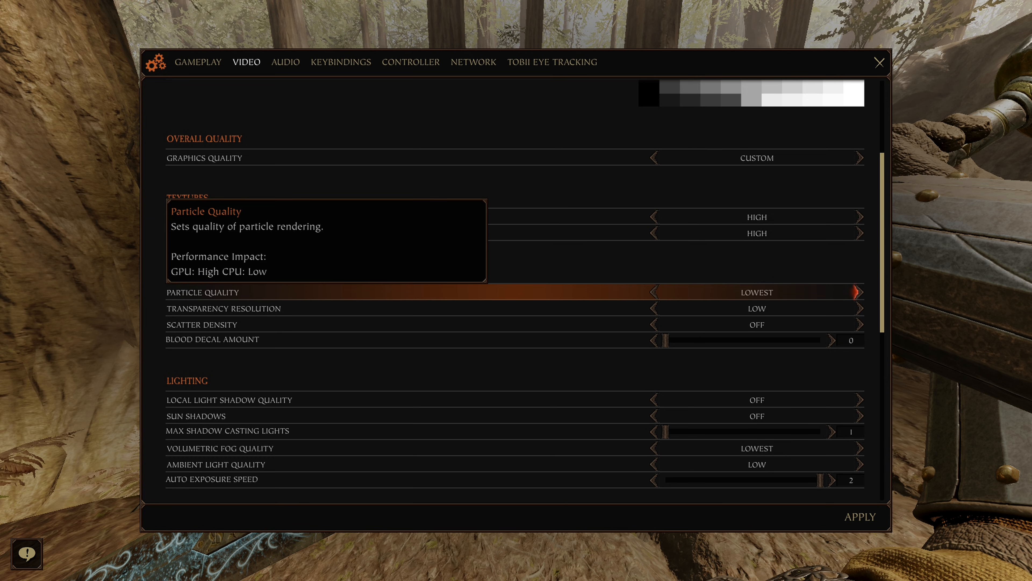
left_click(860, 292)
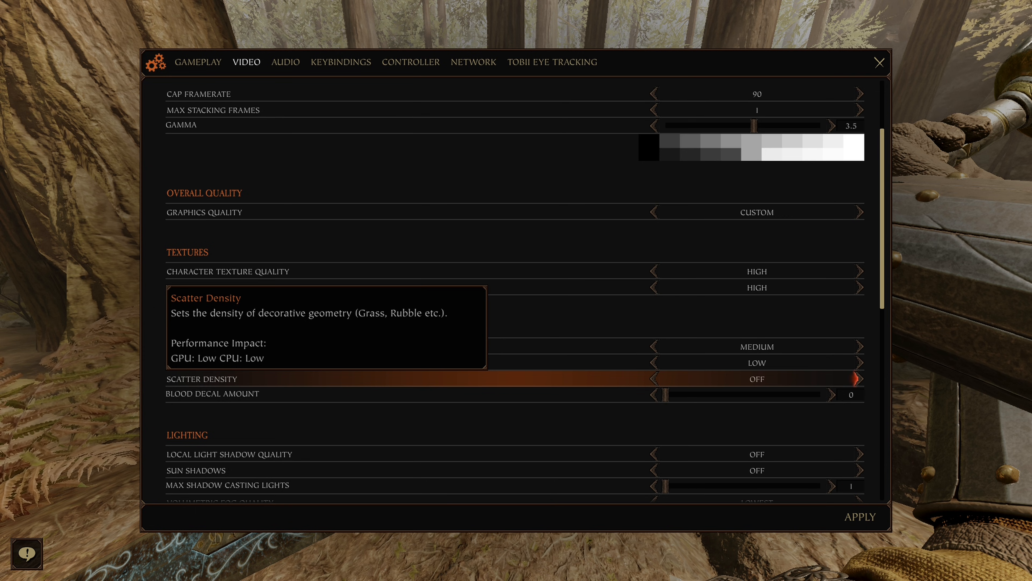
left_click(860, 379)
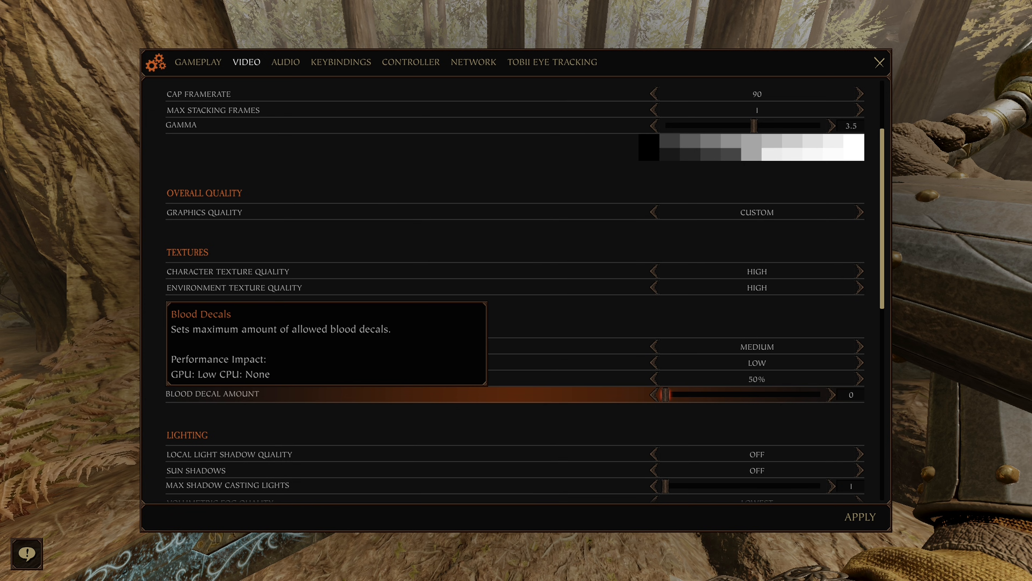
Set Sun Shadows to Low in the Lighting section and return to gameplay
scroll("down", 3)
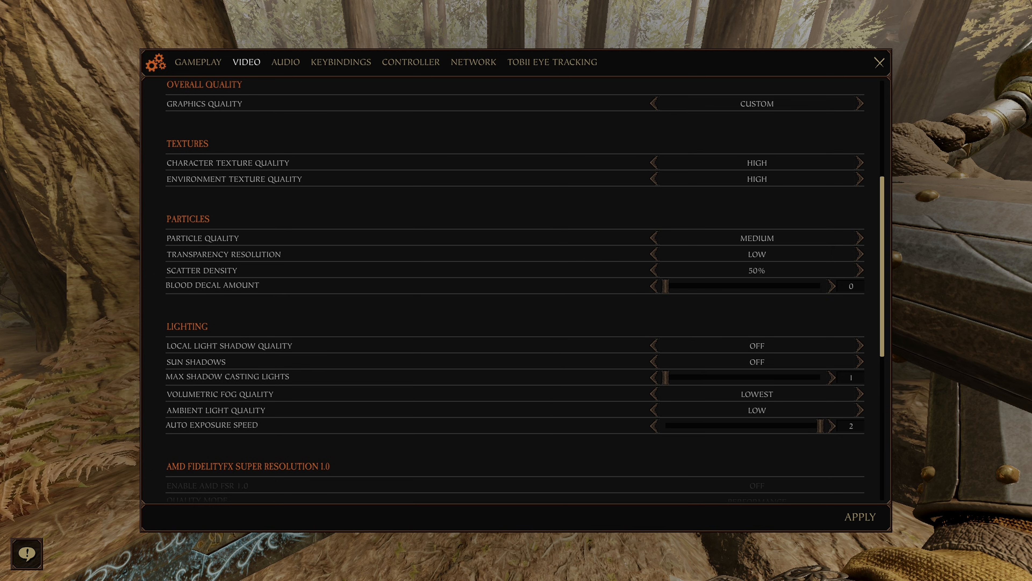
mouse_move(461, 345)
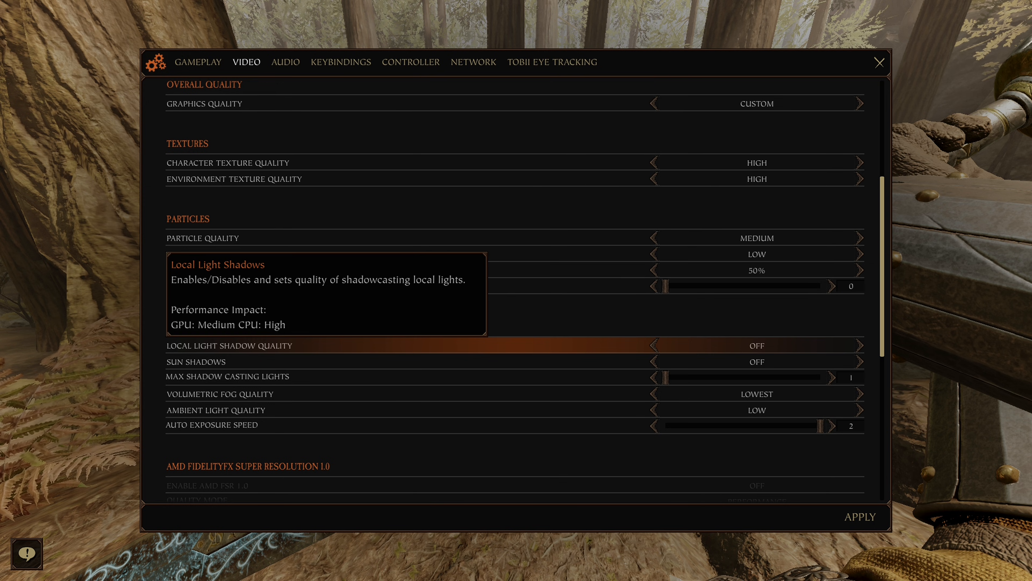
mouse_move(756, 360)
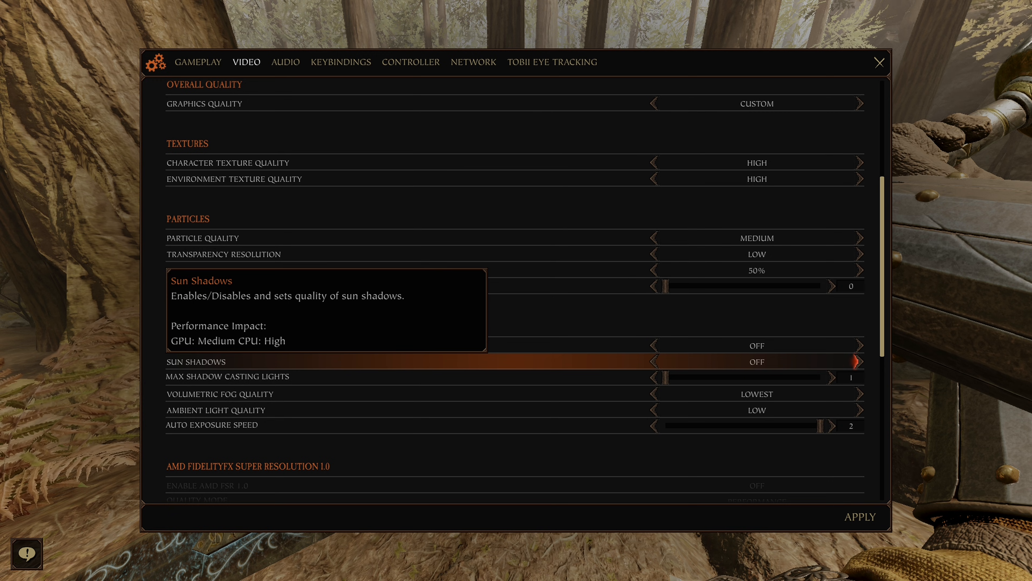
left_click(859, 361)
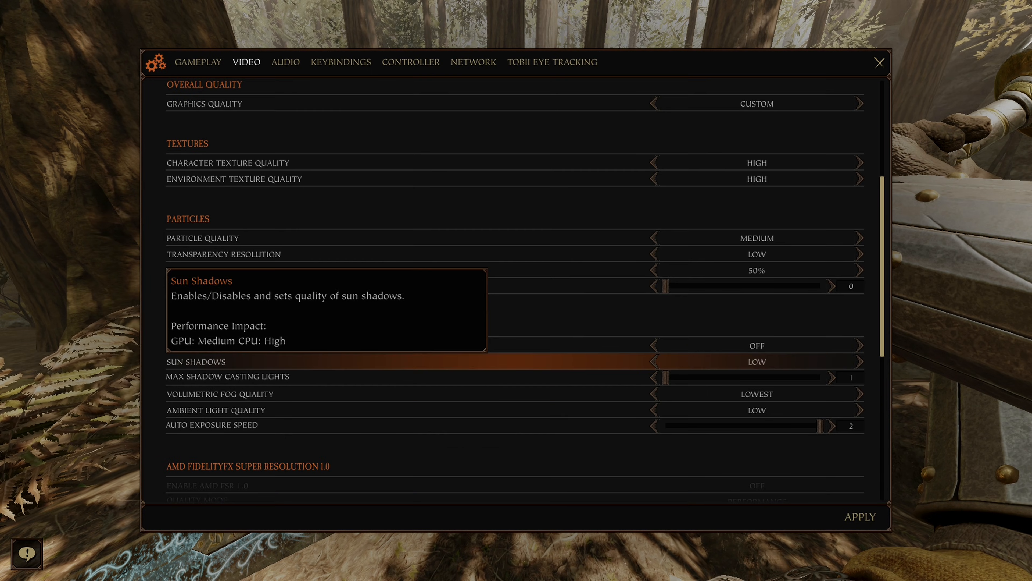
left_click(880, 63)
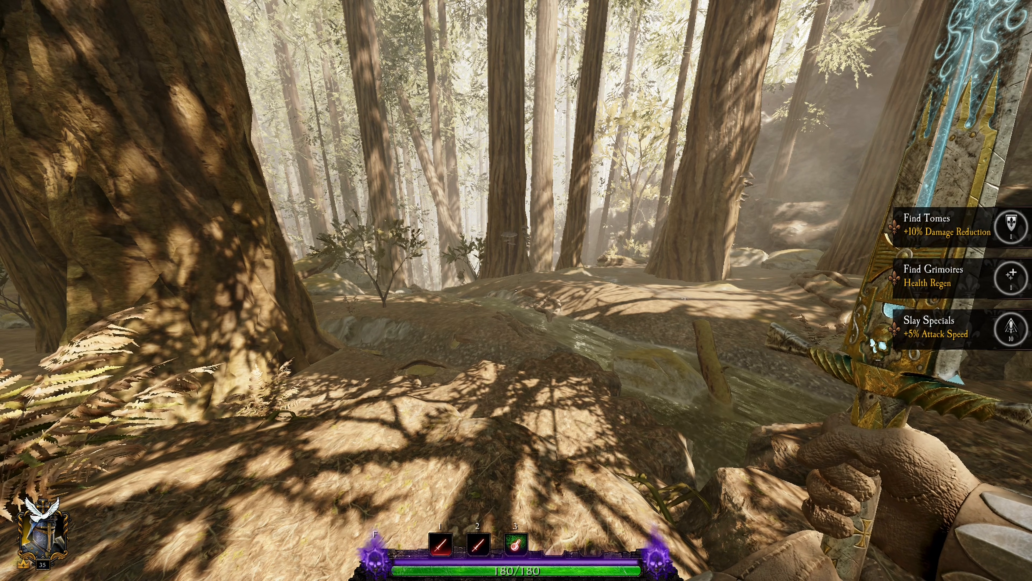
Reopen the options and scroll the video settings down to the Post Processing section
key("Escape")
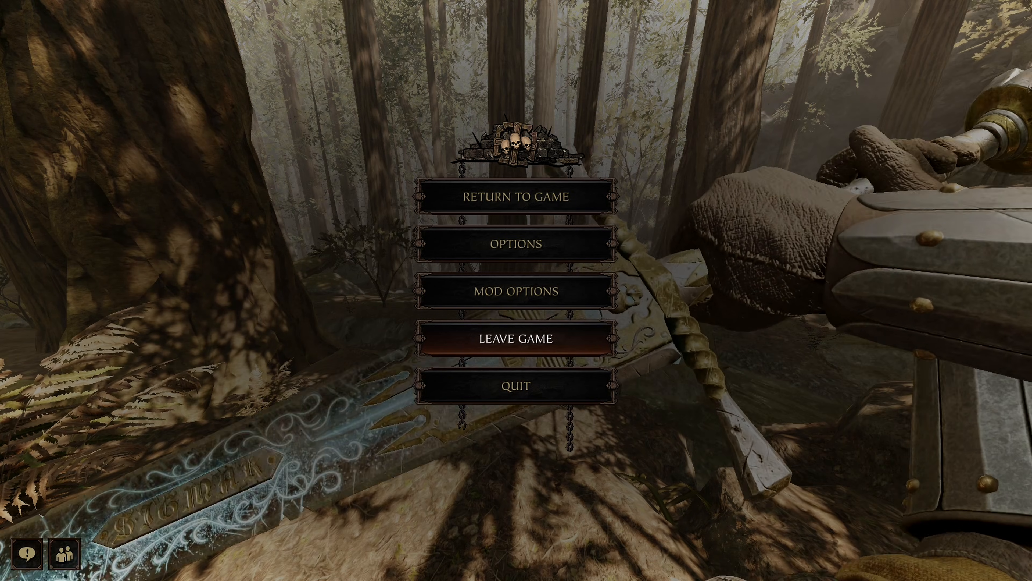
left_click(516, 242)
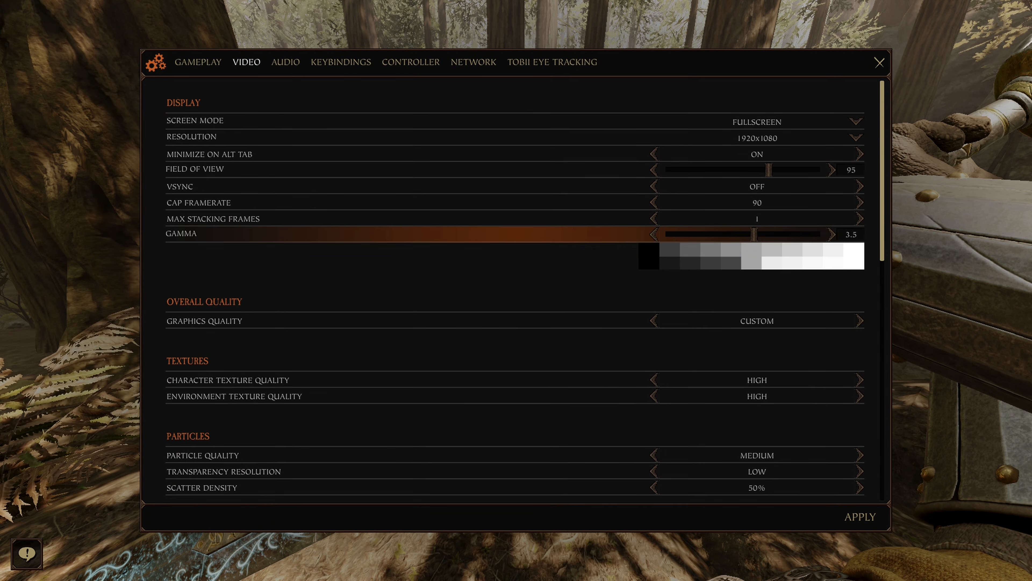
scroll("down", 3)
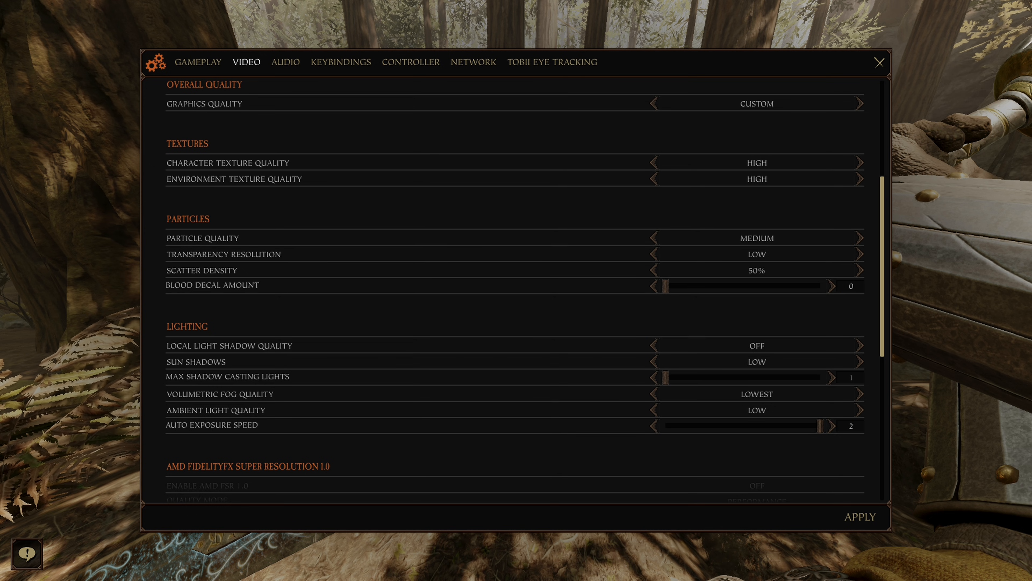
mouse_move(757, 361)
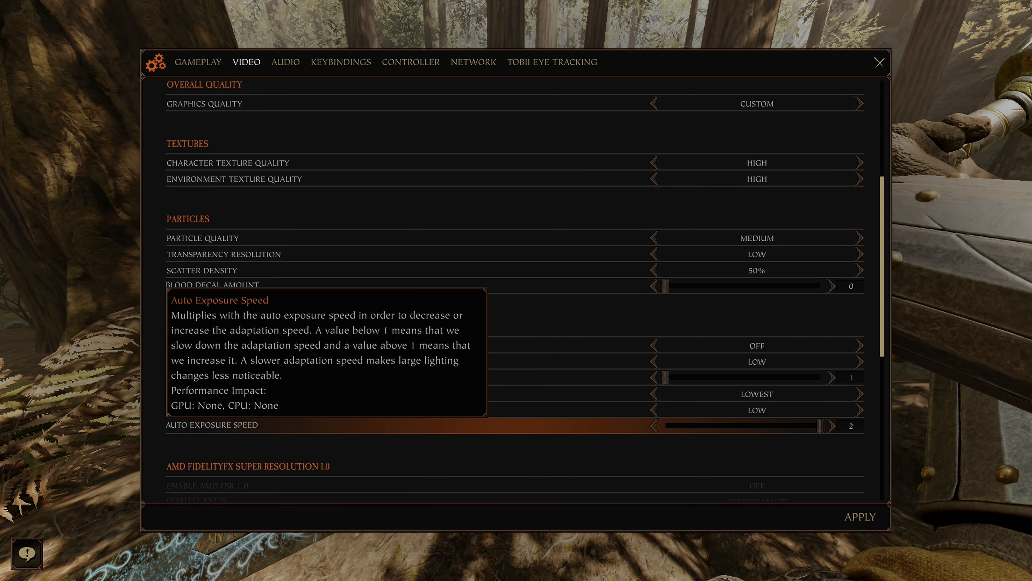
scroll("down", 3)
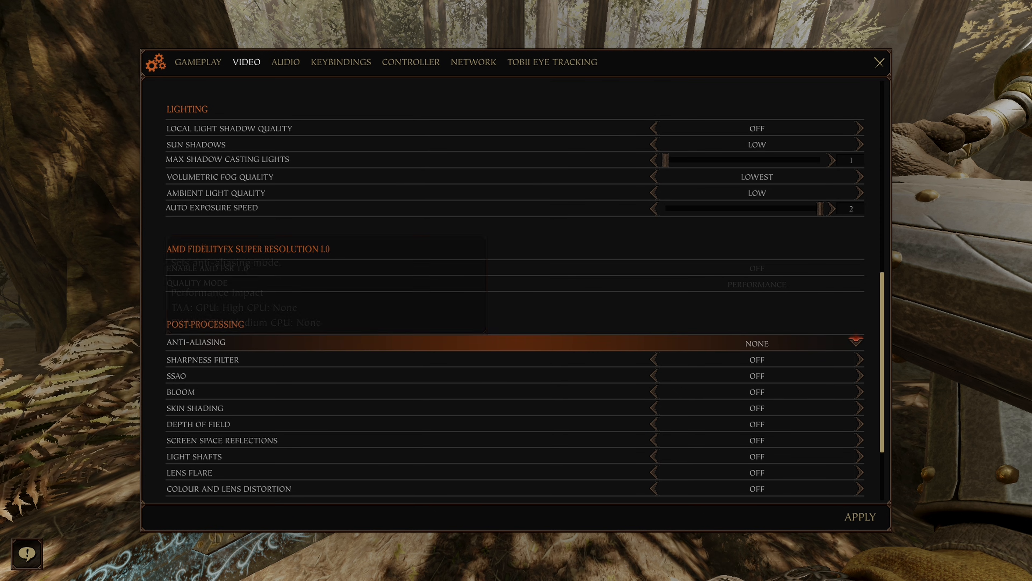
Choose TAA as the Anti-Aliasing mode in Post Processing
left_click(756, 343)
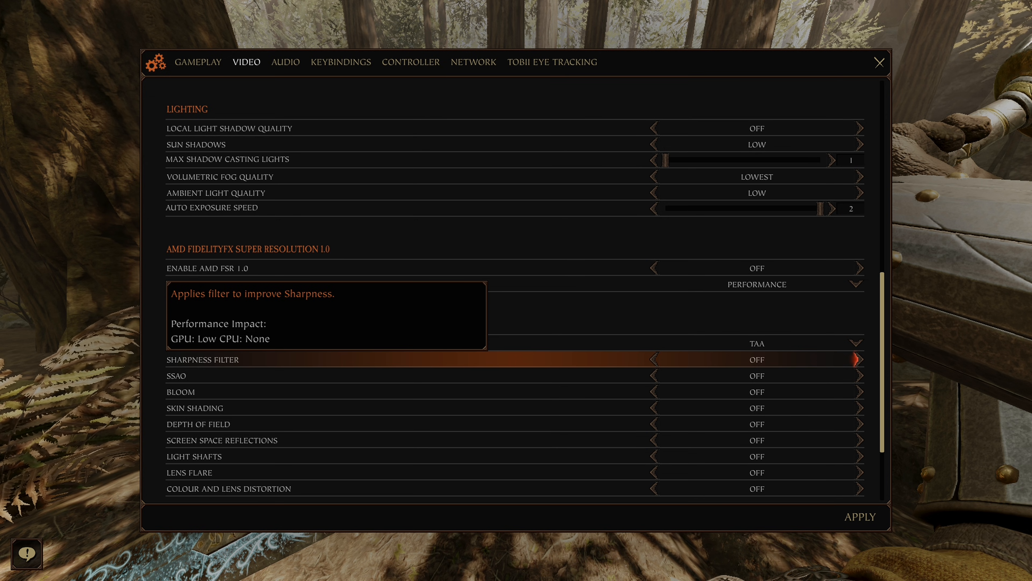
Turn Sharpness Filter on, apply and keep the change, then return to Post Processing to verify
left_click(858, 360)
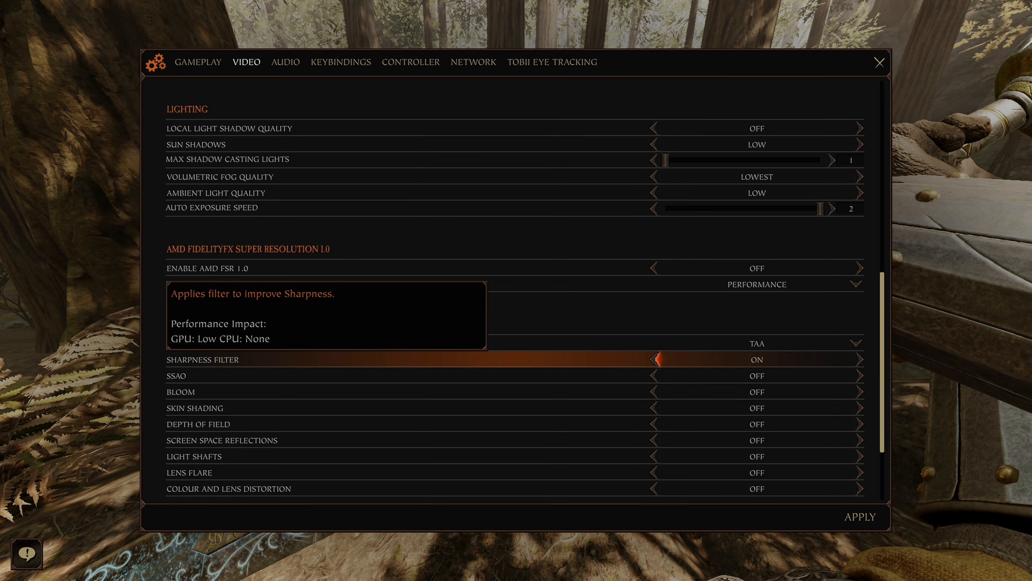
left_click(859, 516)
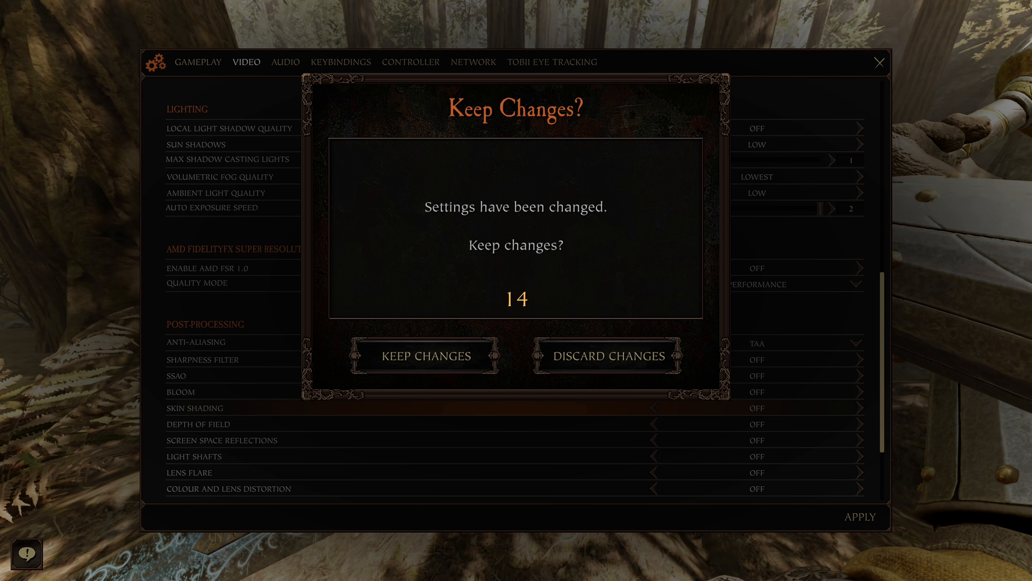
left_click(425, 355)
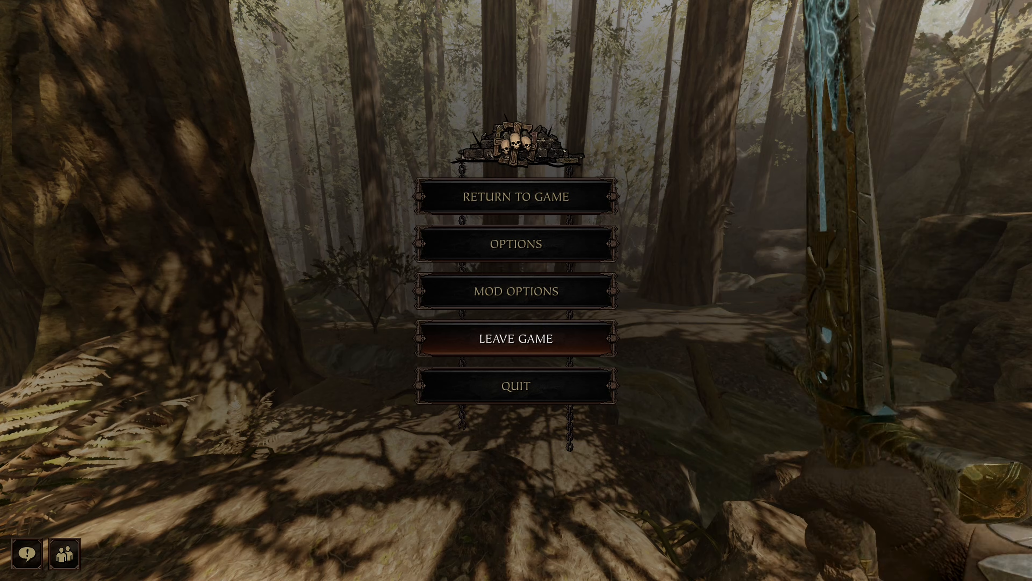
left_click(516, 242)
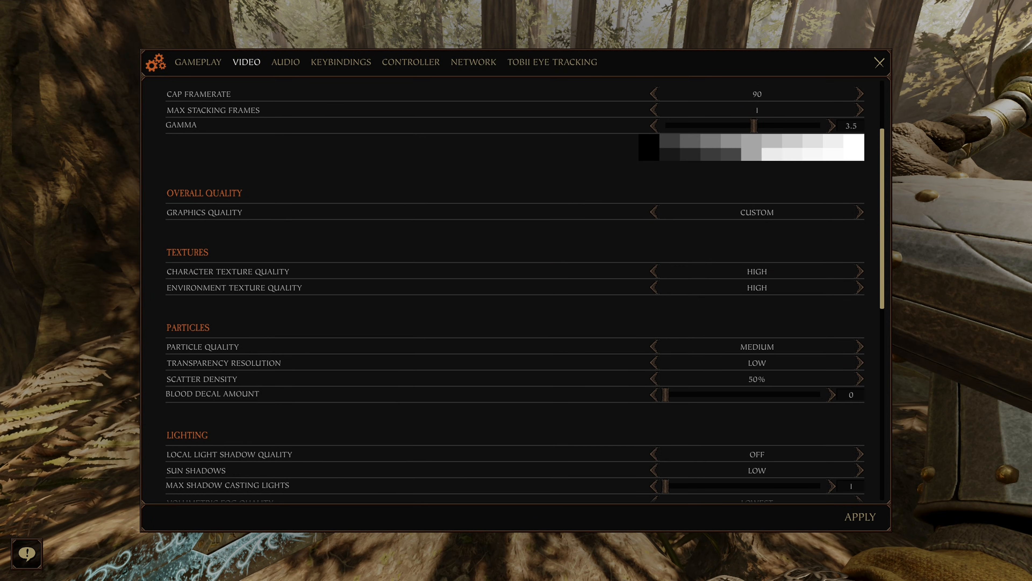
scroll("down", 3)
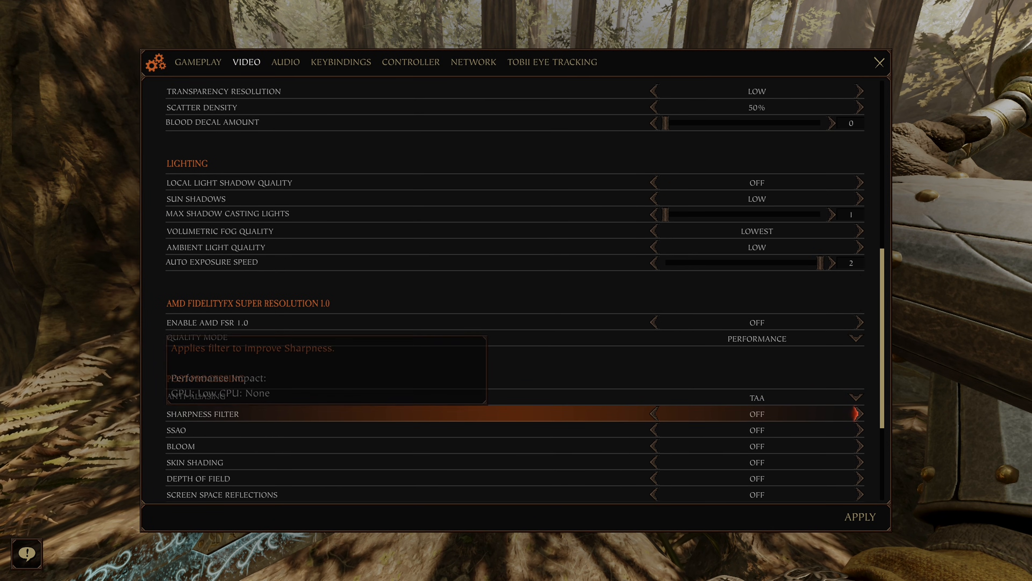
left_click(880, 62)
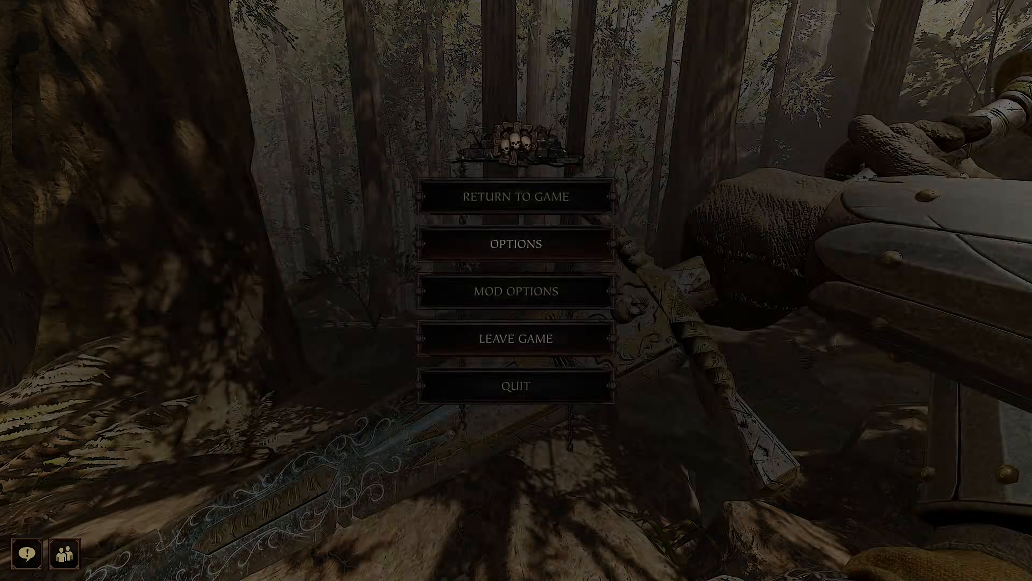
left_click(516, 196)
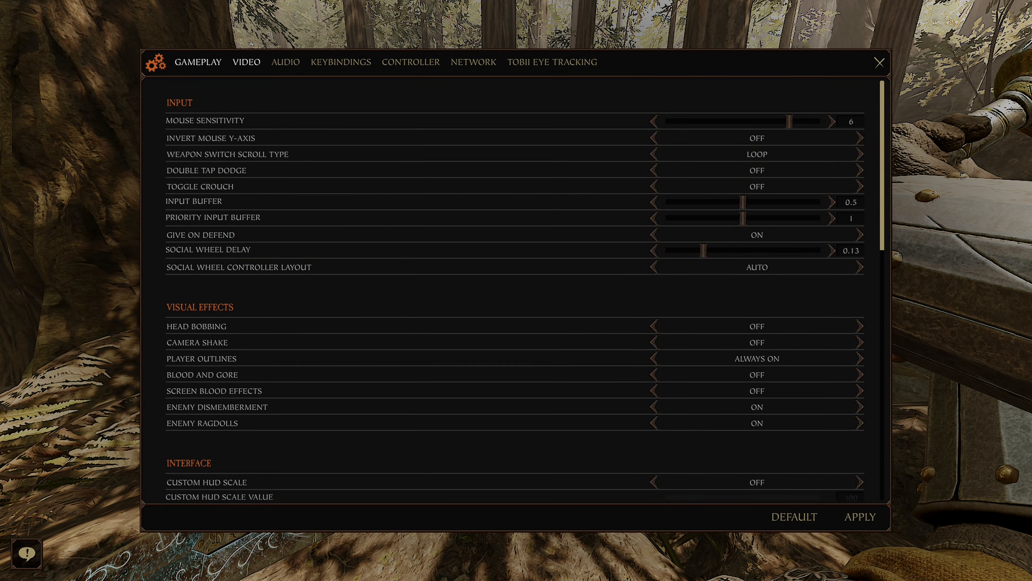
scroll("down", 3)
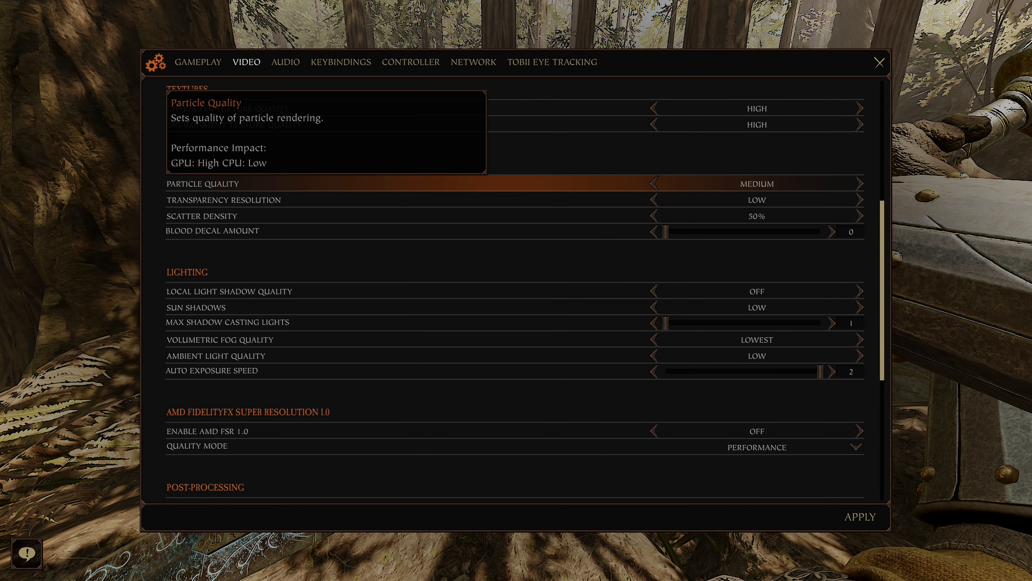
scroll("down", 3)
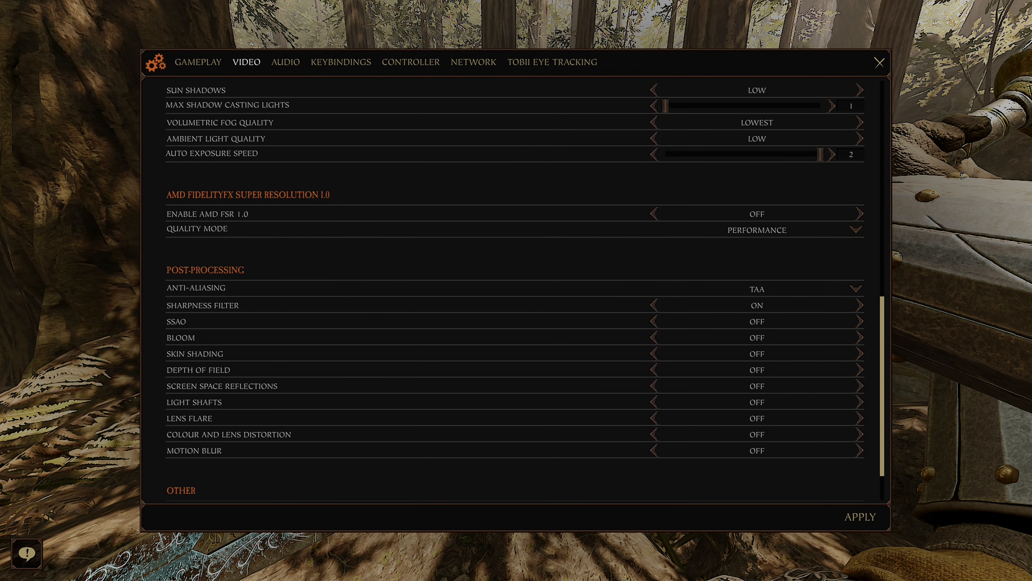
mouse_move(756, 322)
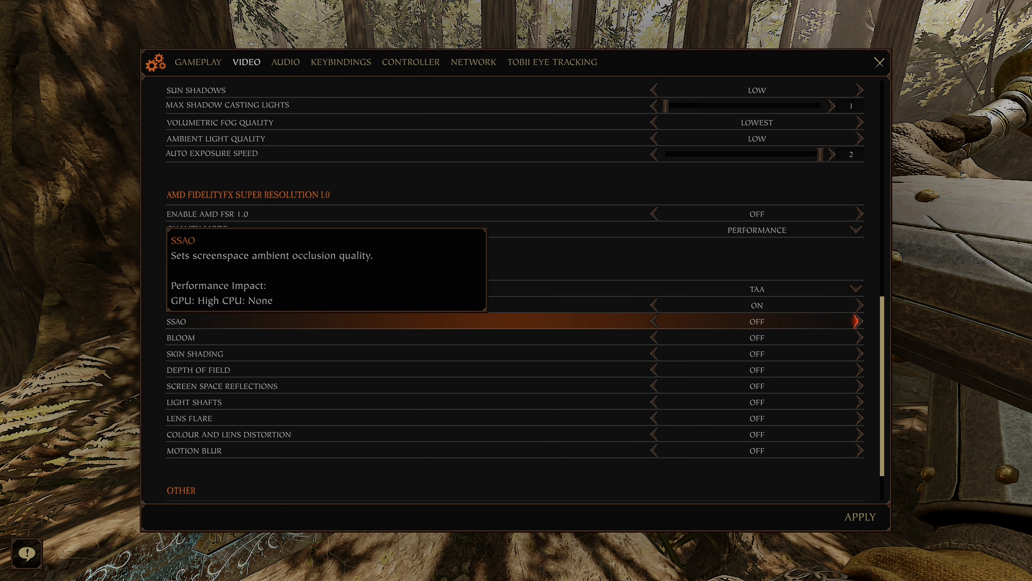
Set SSAO to High, apply and keep it, and restore it to High after it dropped to Medium
left_click(859, 322)
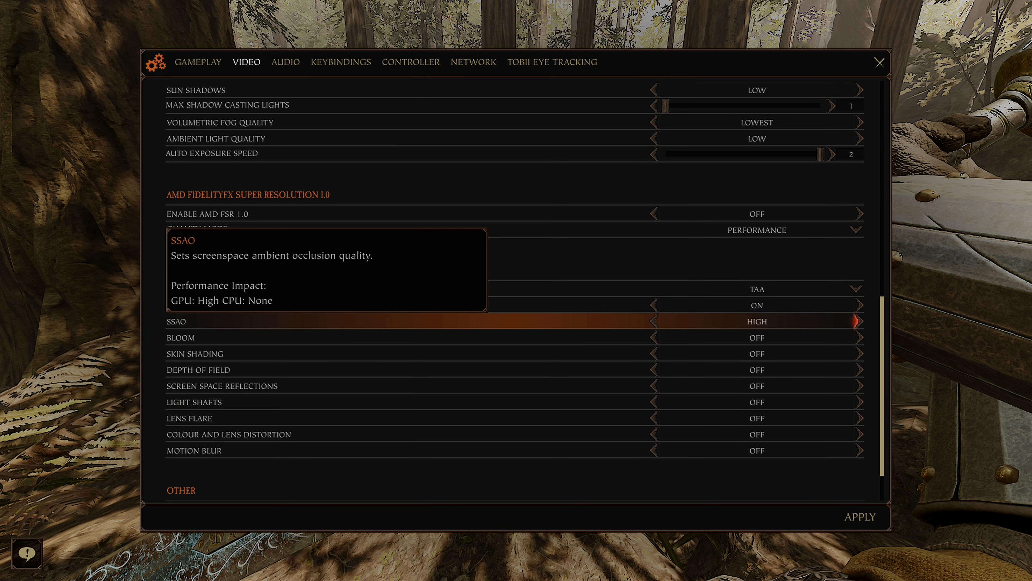
left_click(859, 517)
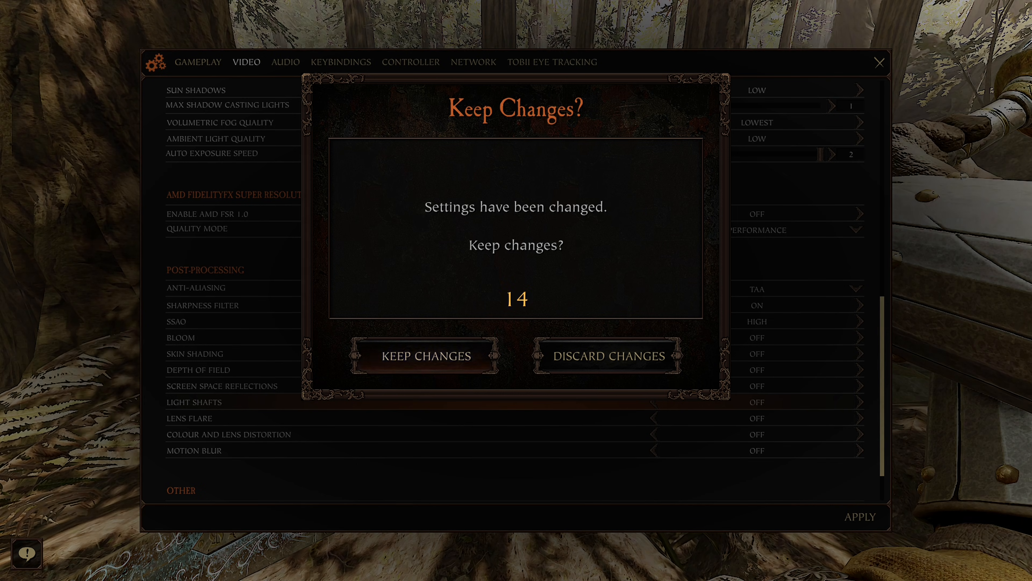
left_click(424, 355)
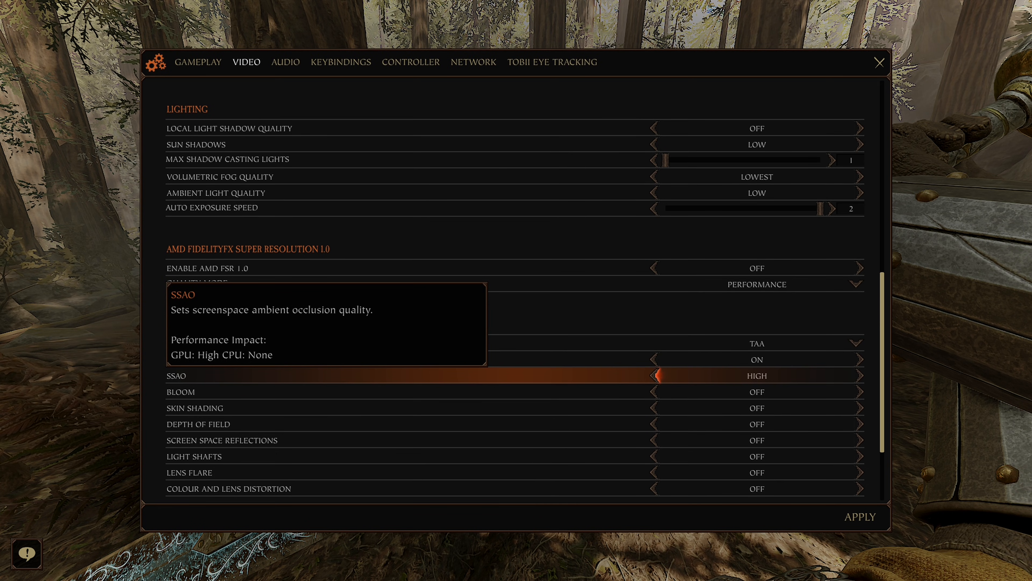
left_click(652, 376)
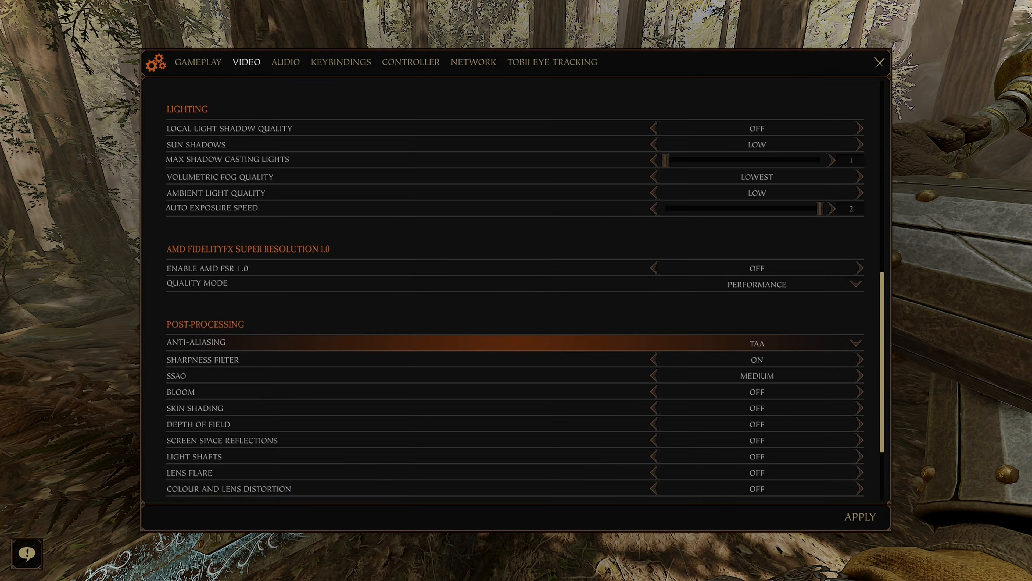
left_click(879, 62)
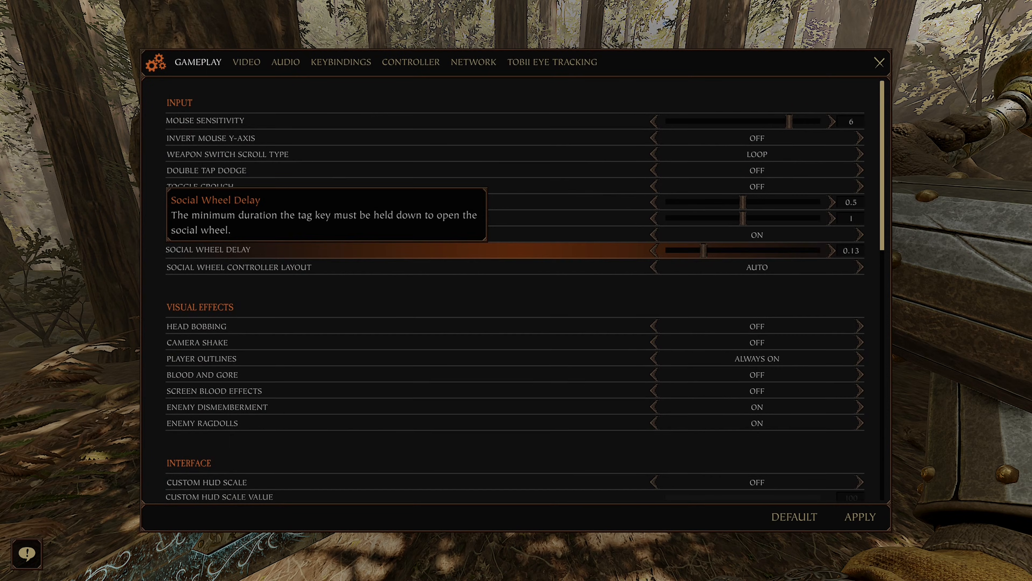
left_click(247, 61)
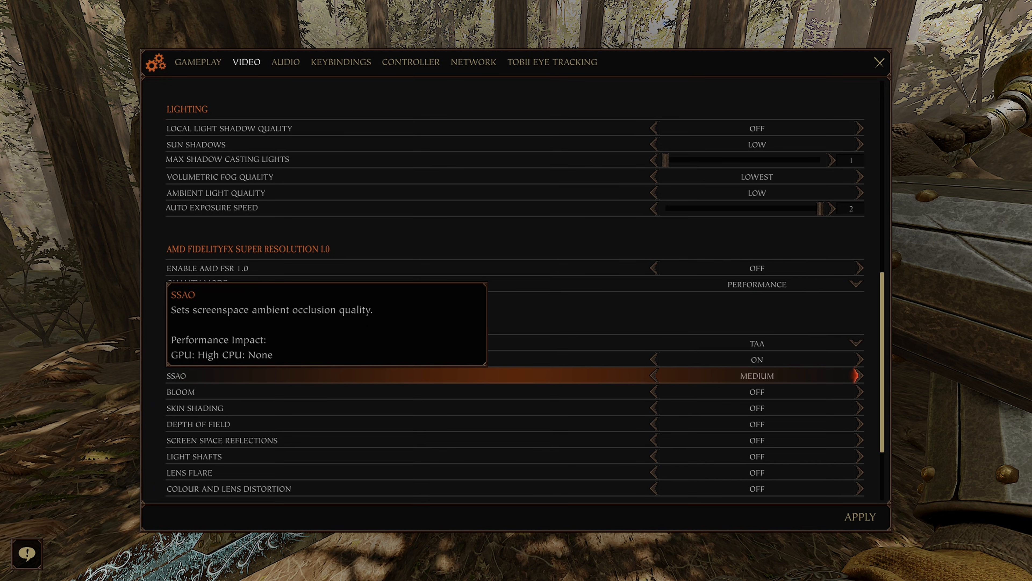
left_click(860, 375)
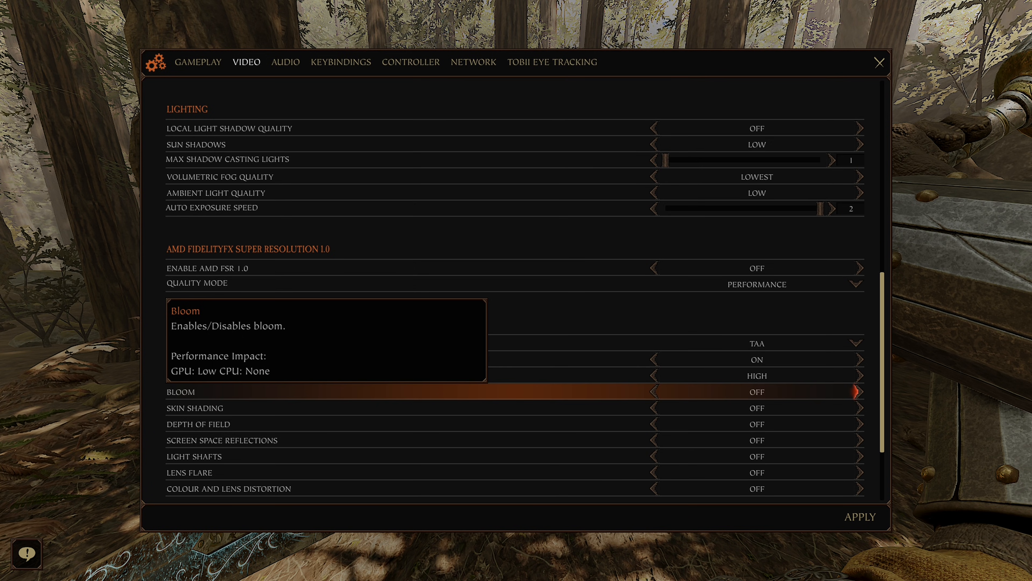
Turn Bloom and Light Shafts on in Post Processing
left_click(859, 392)
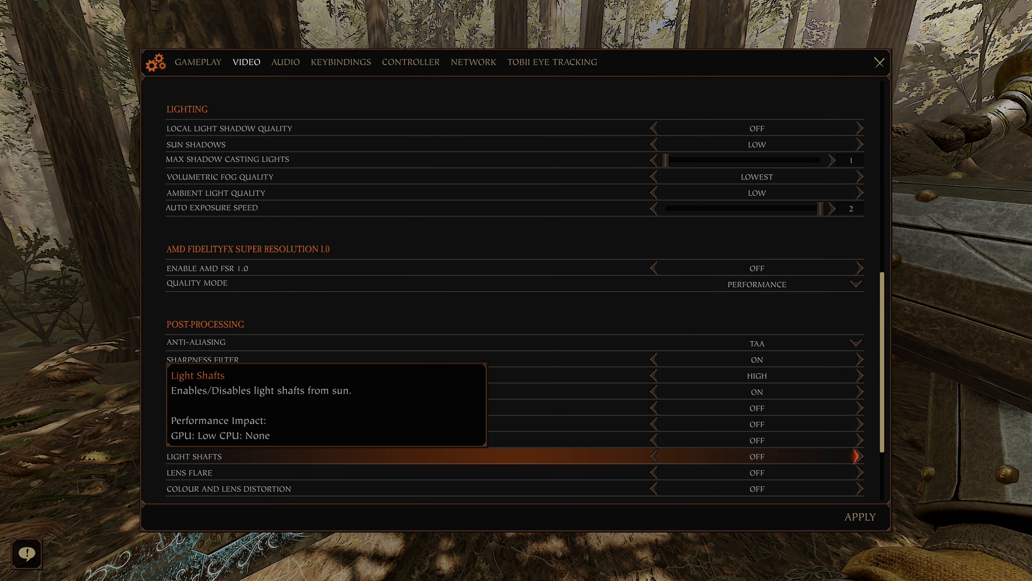
left_click(859, 455)
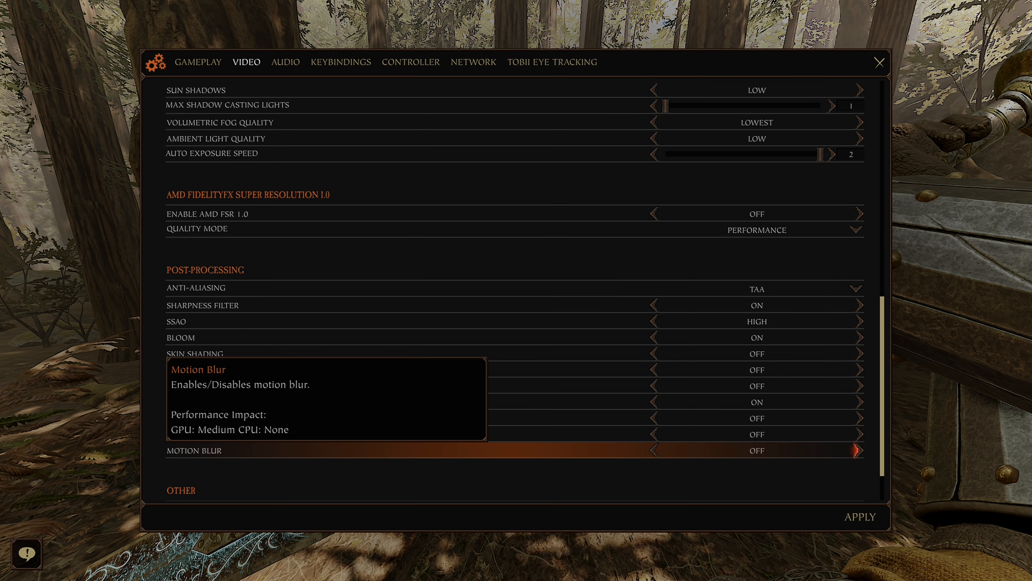
Scroll down the Post-Processing settings list after Light Shafts is on
scroll("down", 3)
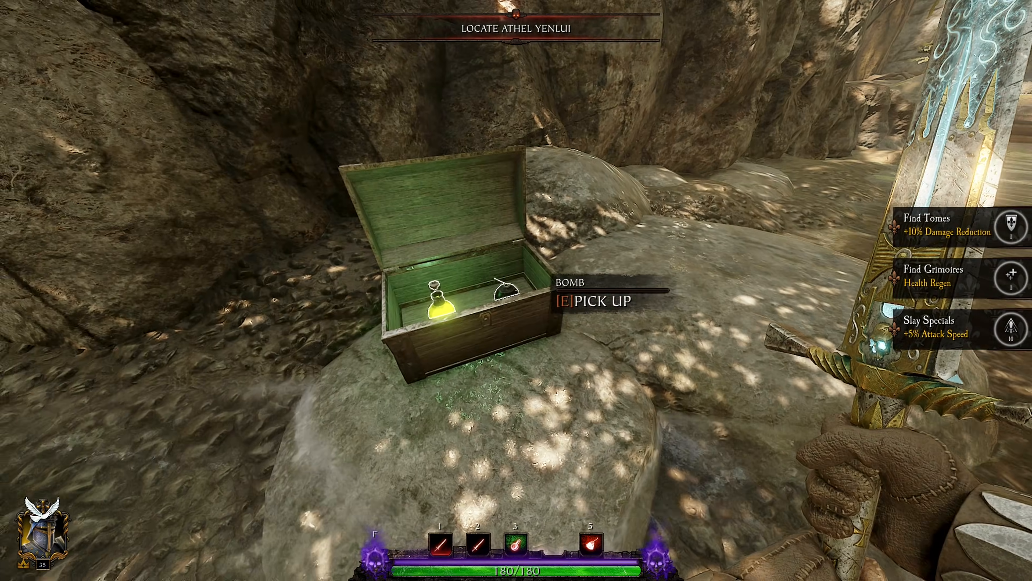
Interact (E) with the chest to resume playing through Howling Creek
key("e")
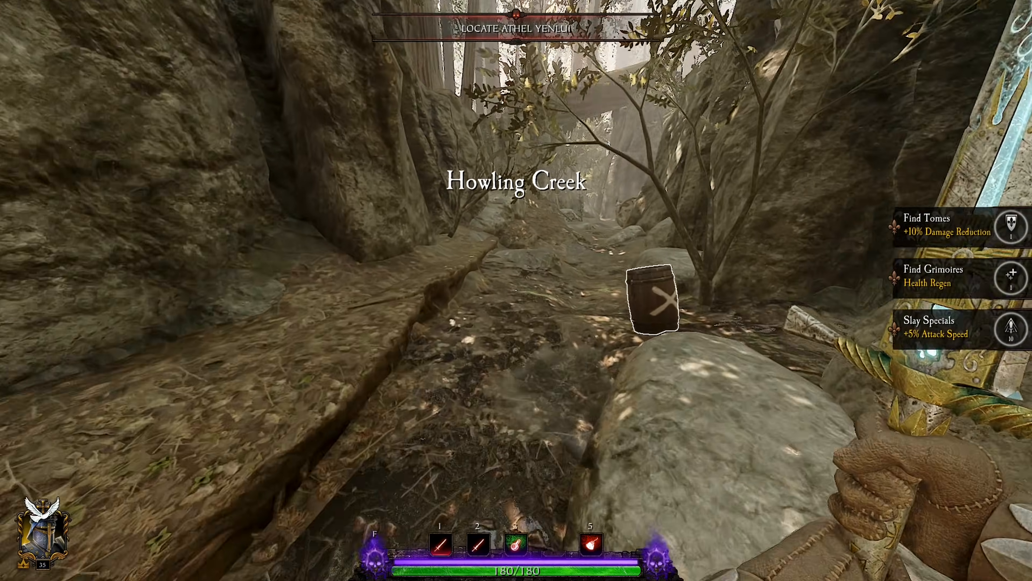